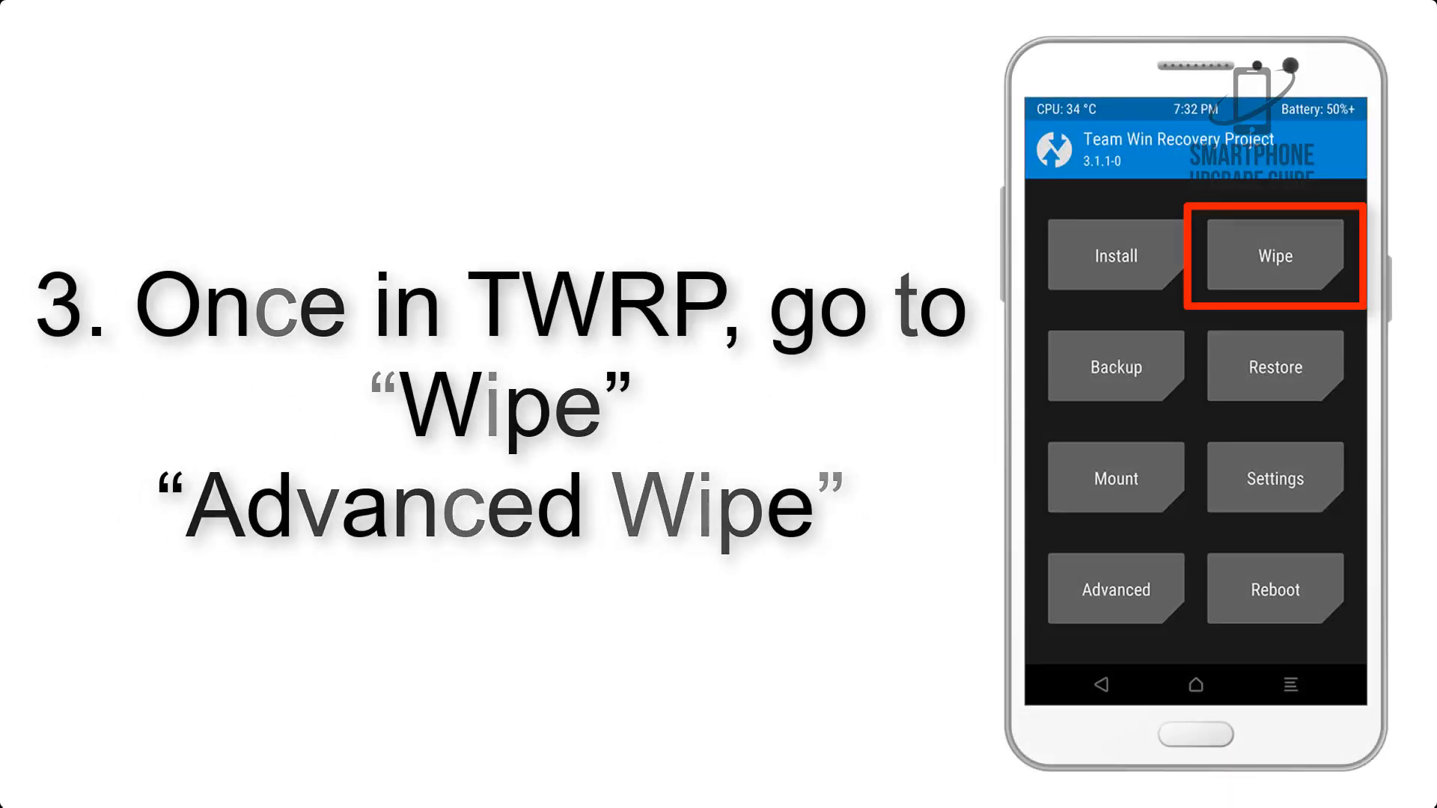
Open TWRP's Advanced Wipe list showing Dalvik Cache, System, data and Cache.
left_click(1275, 256)
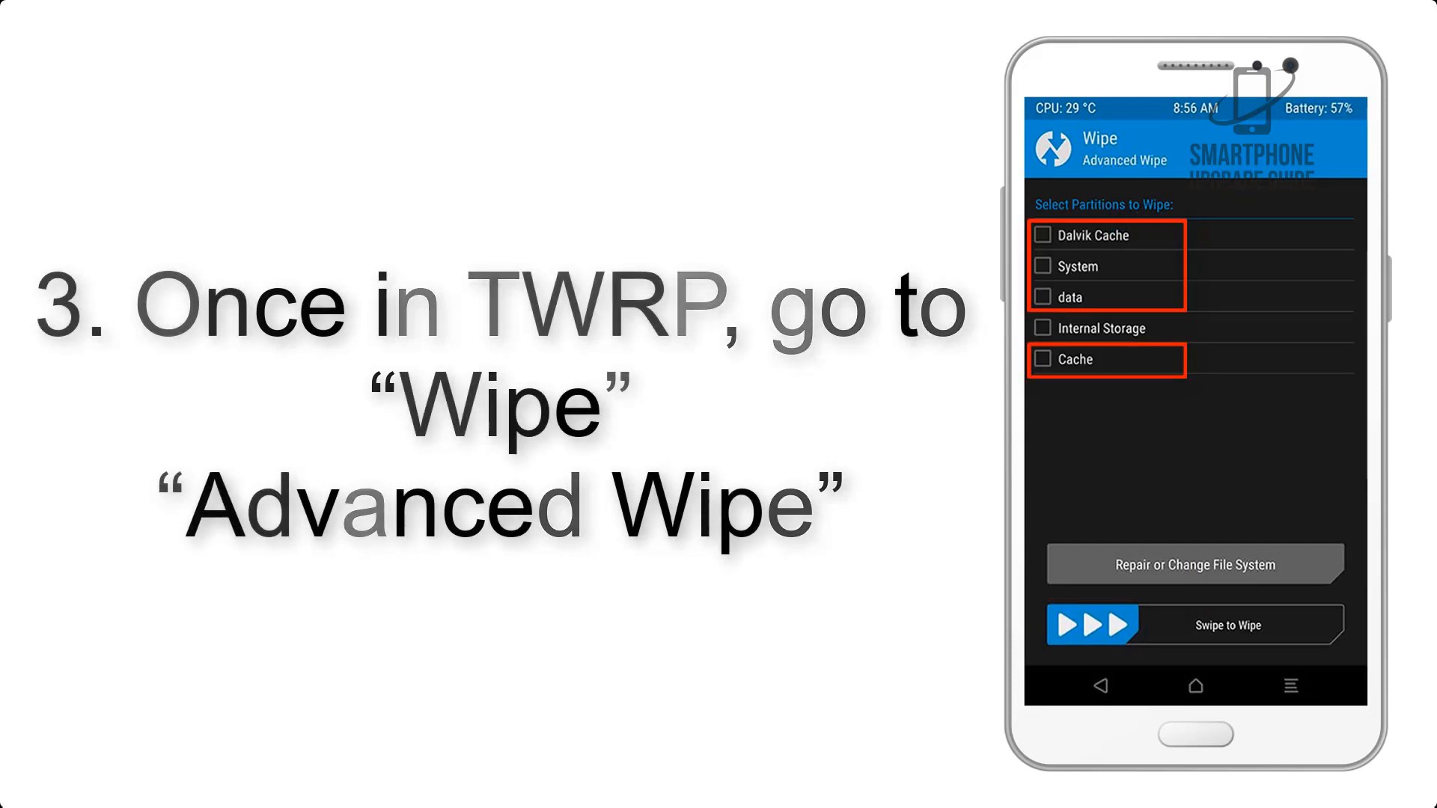